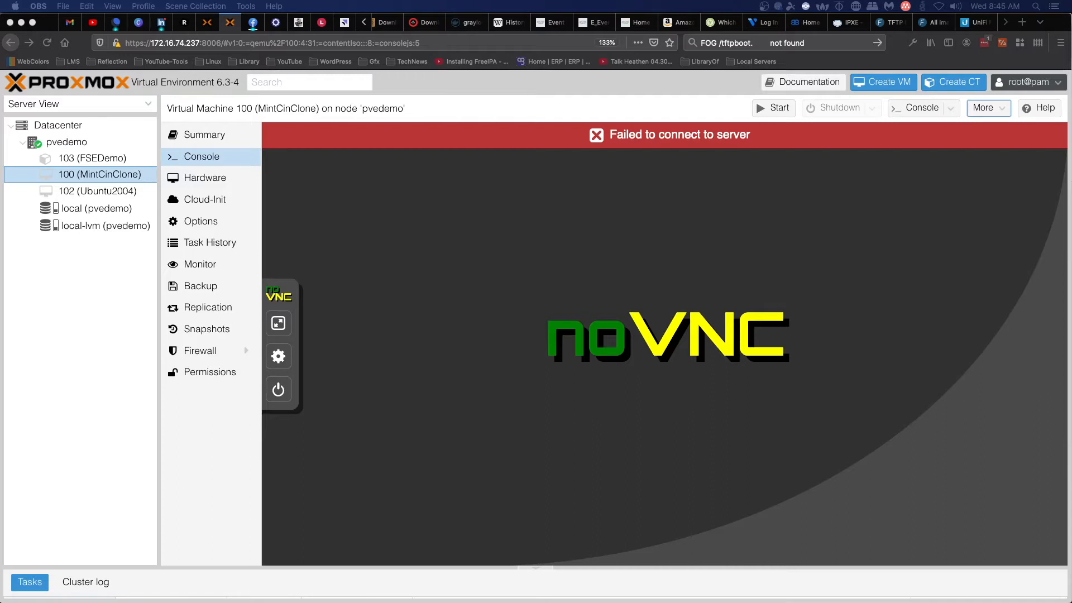
{"action": "mouse_move", "coordinate": [967, 400]}
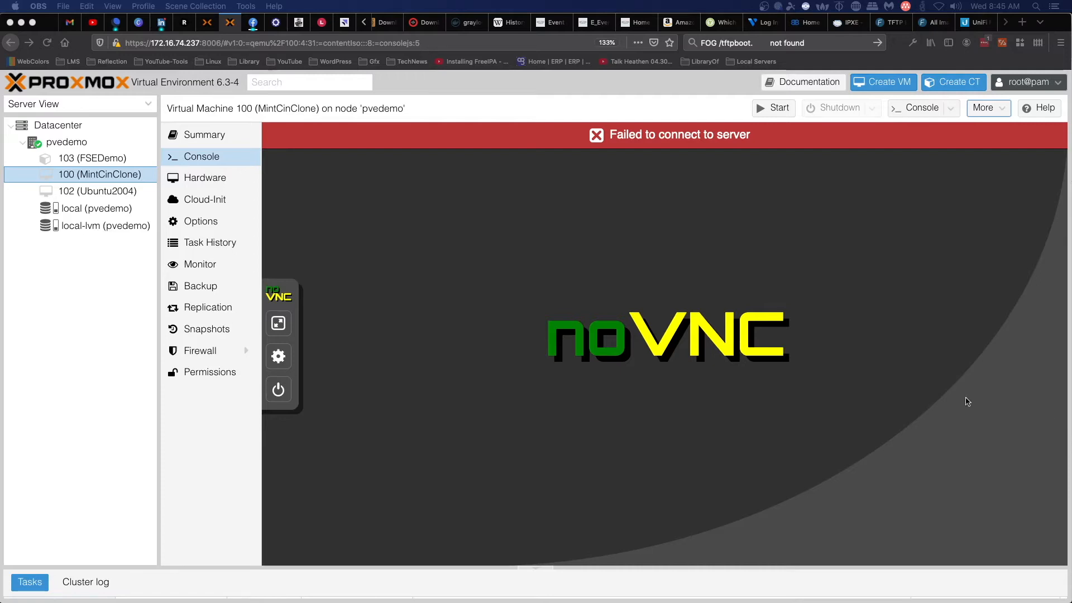
{"action": "mouse_move", "coordinate": [364, 305]}
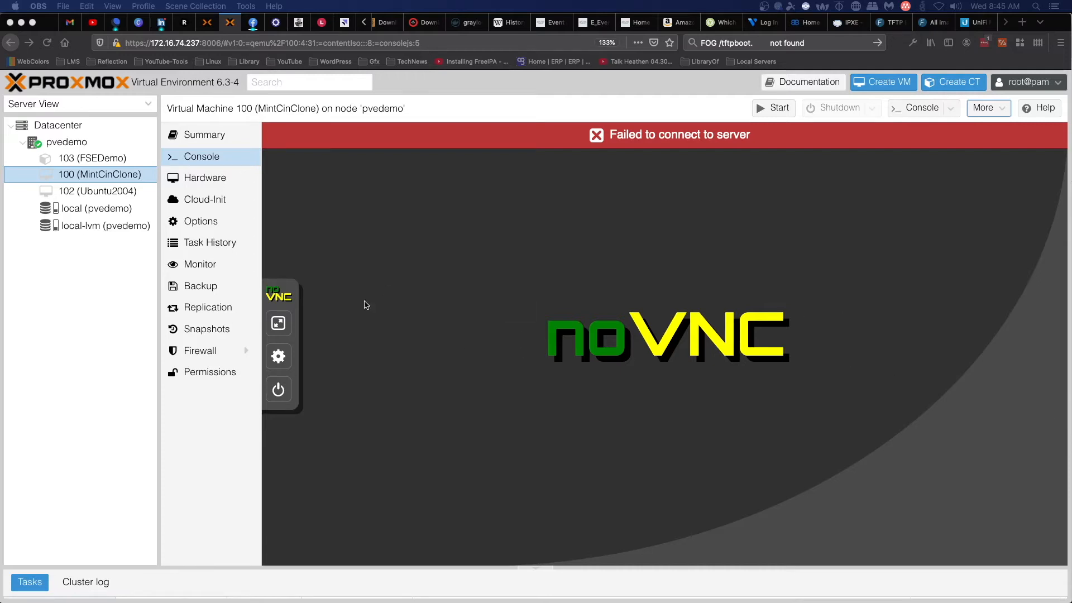
{"action": "mouse_move", "coordinate": [215, 130]}
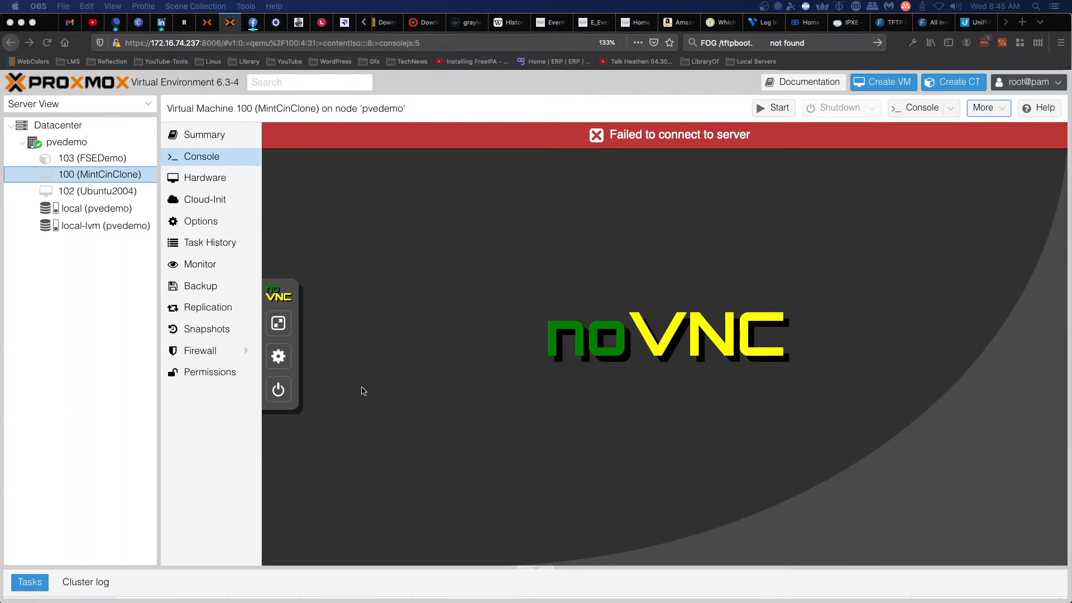
{"action": "mouse_move", "coordinate": [278, 390]}
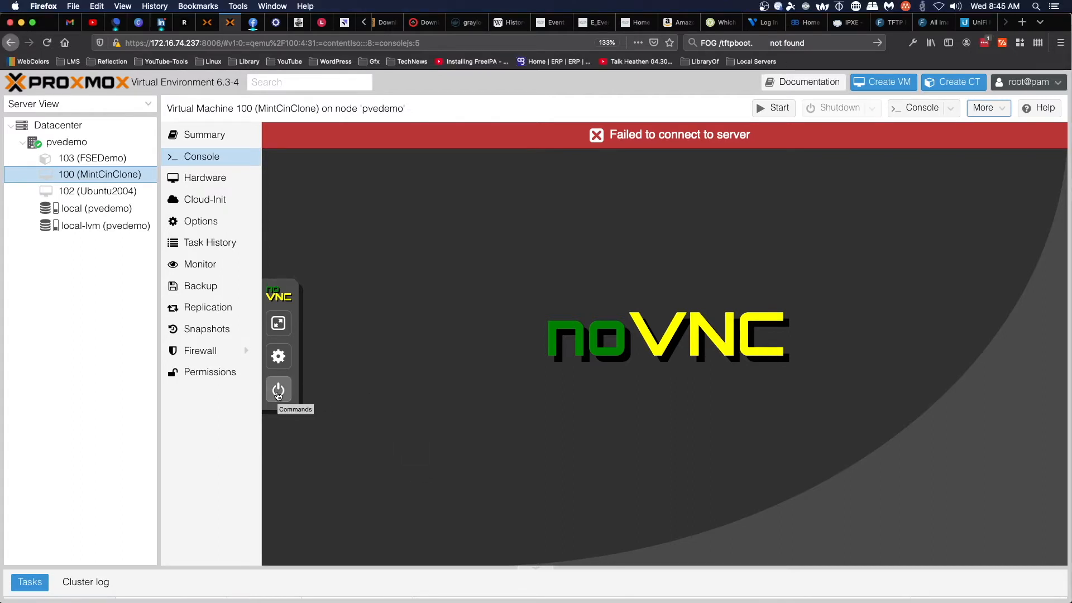
Start VM 100 from the console's Commands panel and confirm the start prompt.
{"action": "left_click", "coordinate": [278, 389]}
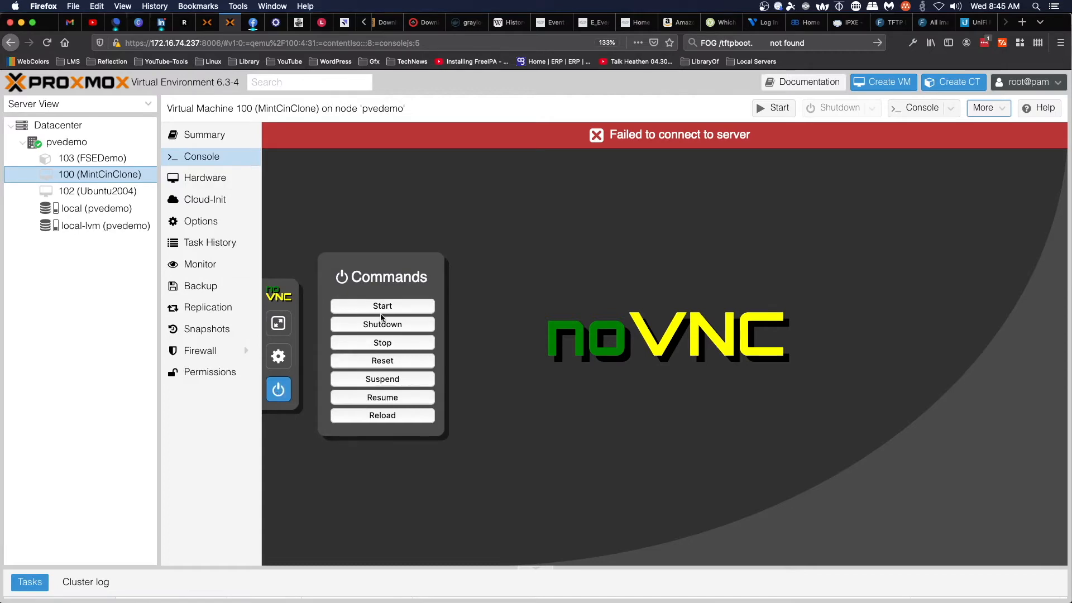
{"action": "left_click", "coordinate": [382, 306]}
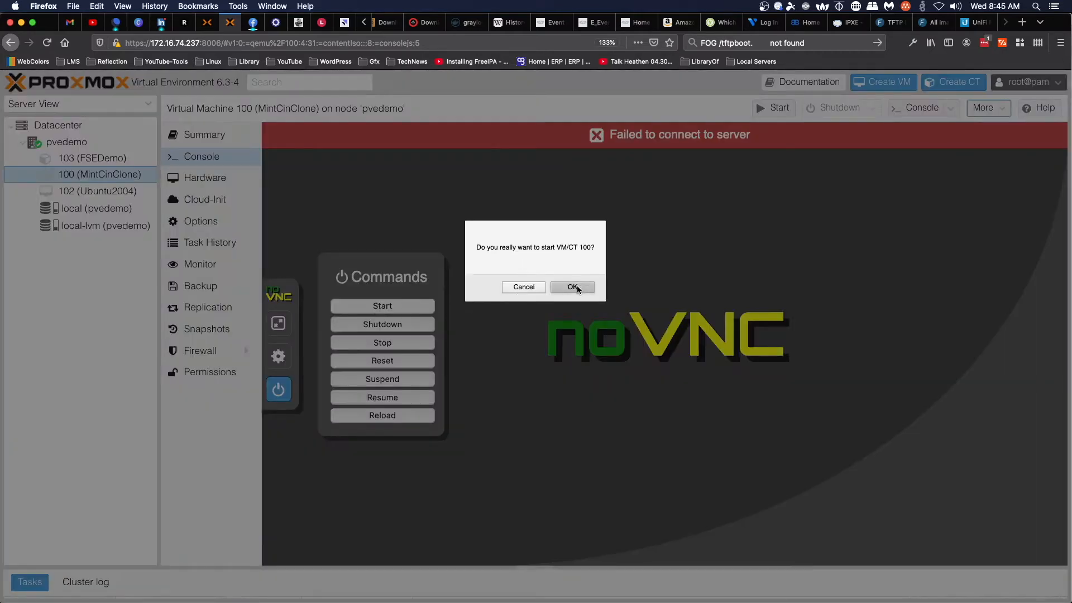
{"action": "left_click", "coordinate": [572, 287]}
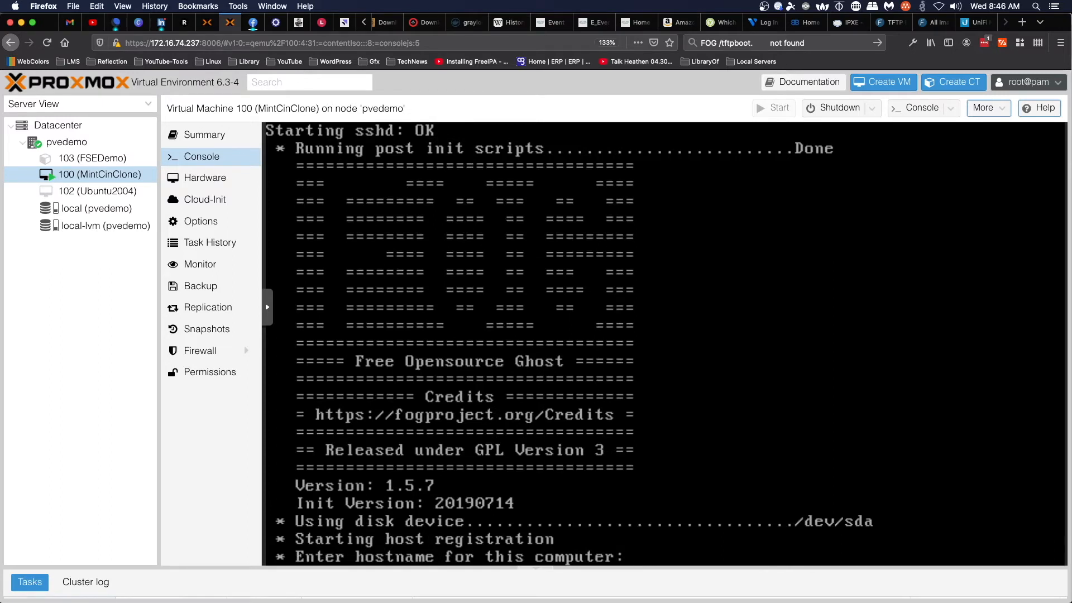
Register the host as MintClone at the FOG prompts, listing images with ? and choosing image 1 (MintCin1910).
{"action": "type", "text": "M"}
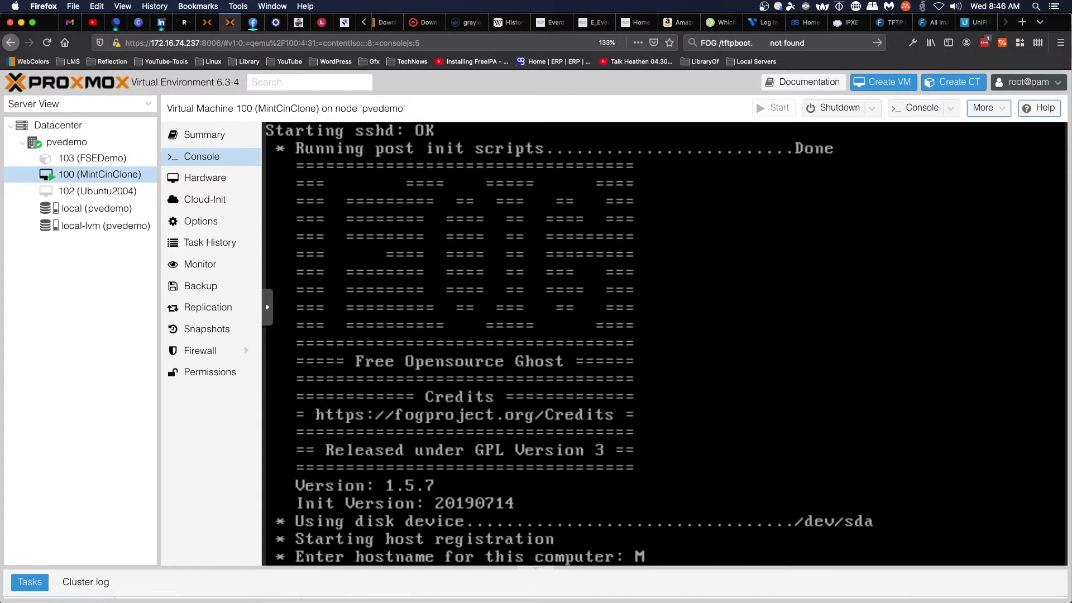
{"action": "type", "text": "MintClone"}
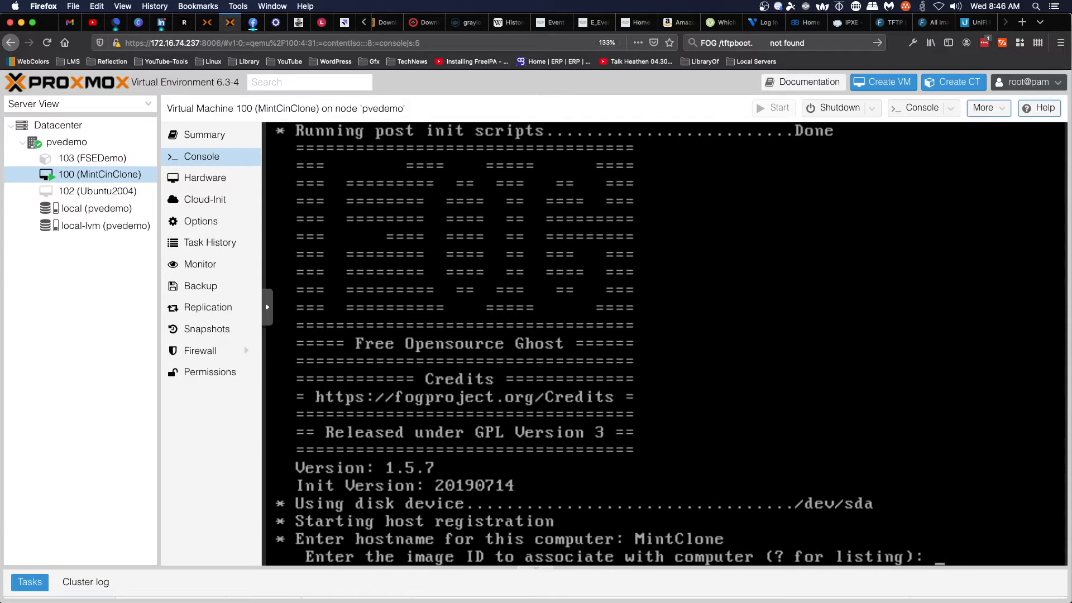
{"action": "type", "text": "?"}
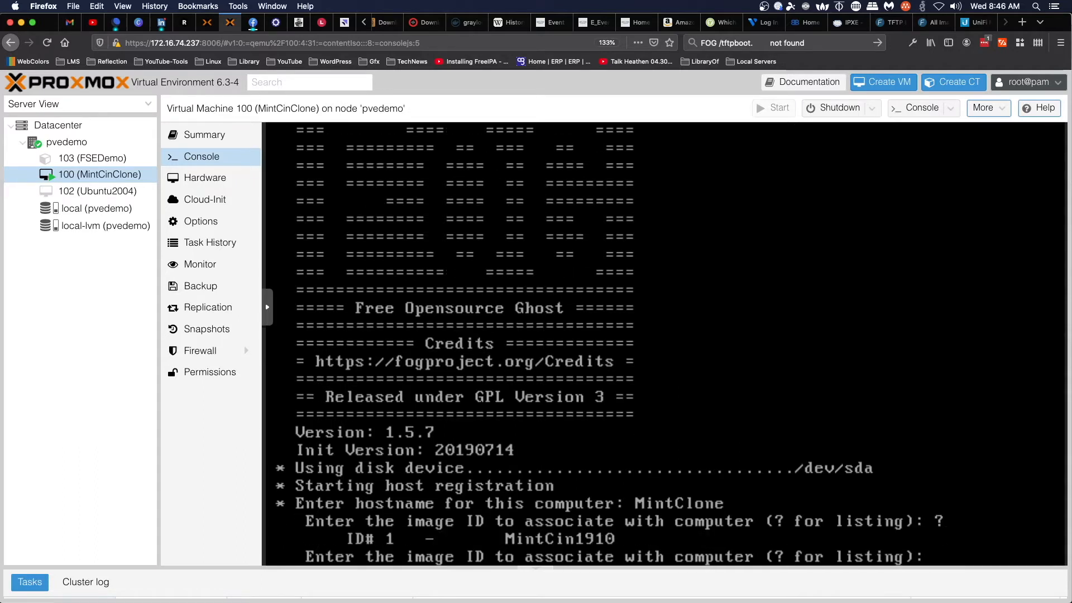
{"action": "type", "text": "1"}
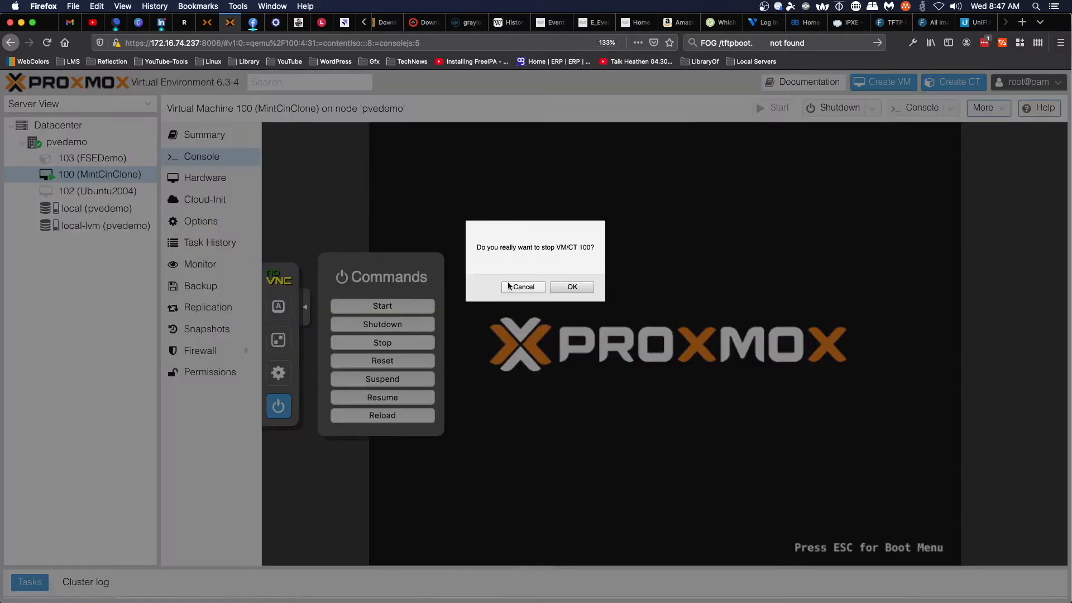
Stop VM 100 and confirm the shutdown.
{"action": "left_click", "coordinate": [309, 81]}
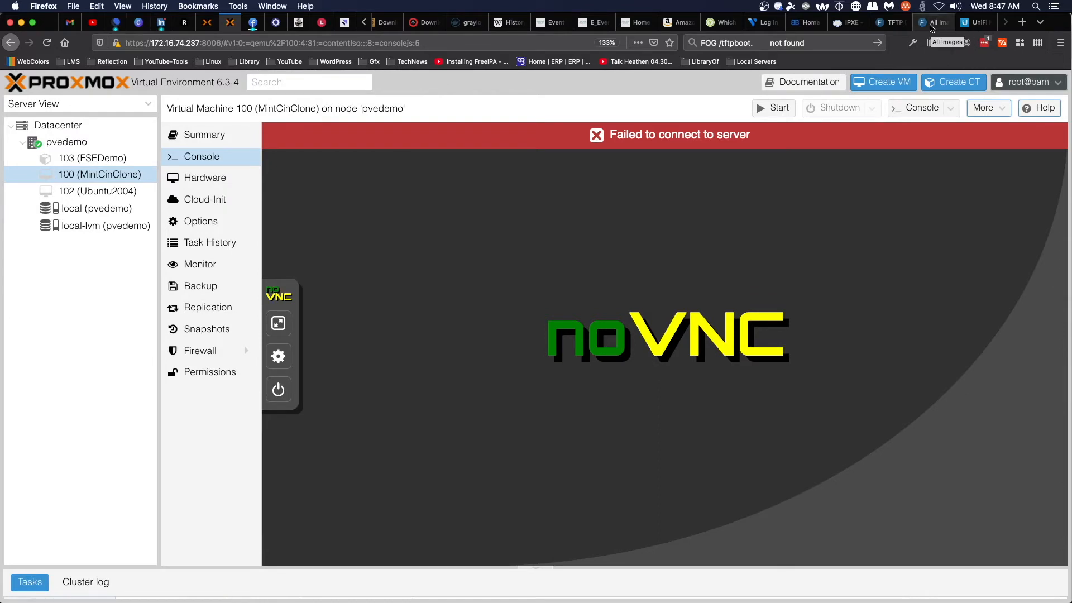
Switch to the FOG web UI and list all hosts under Host Management to verify MintClone and its image.
{"action": "left_click", "coordinate": [933, 22]}
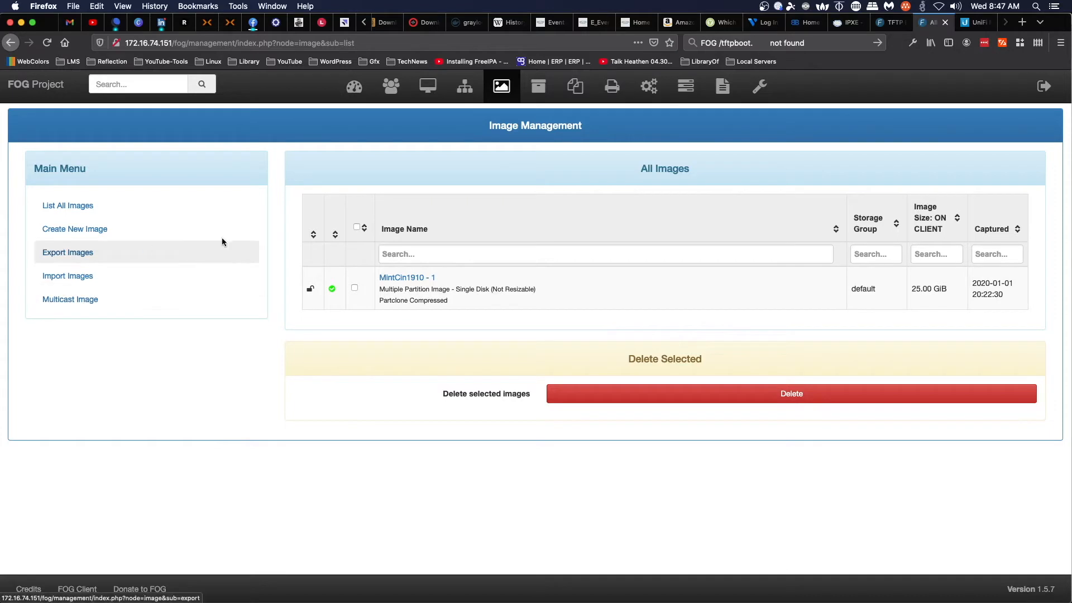
{"action": "mouse_move", "coordinate": [463, 86]}
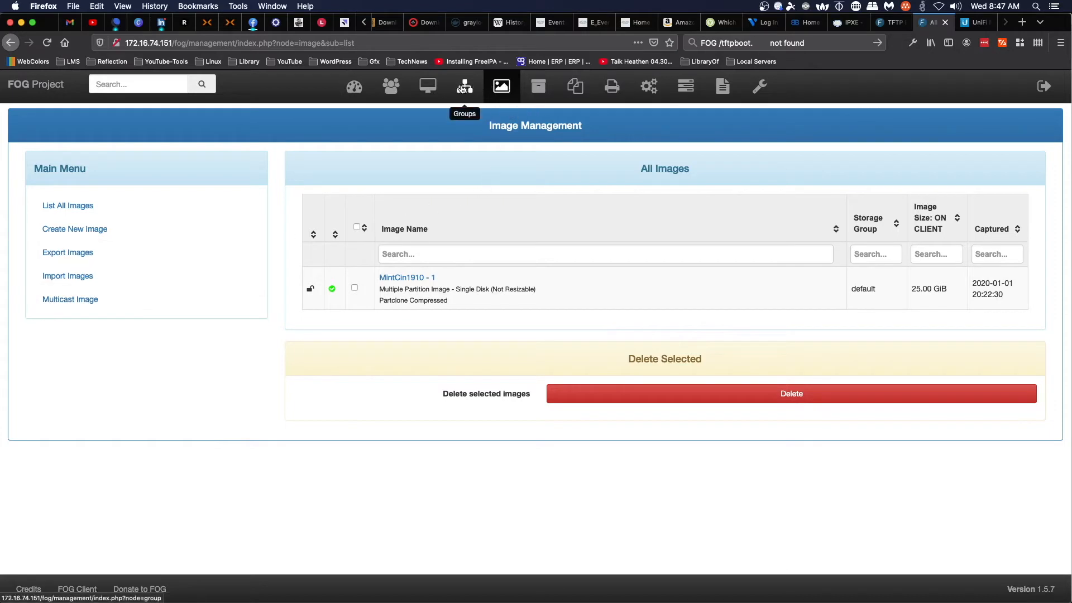
{"action": "left_click", "coordinate": [428, 86]}
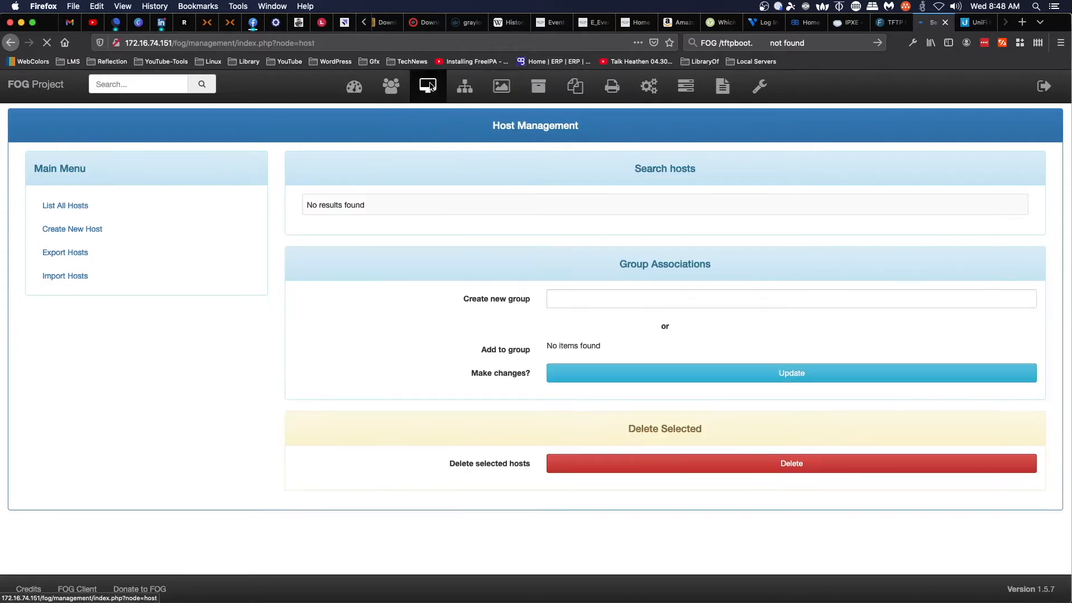
{"action": "left_click", "coordinate": [65, 205]}
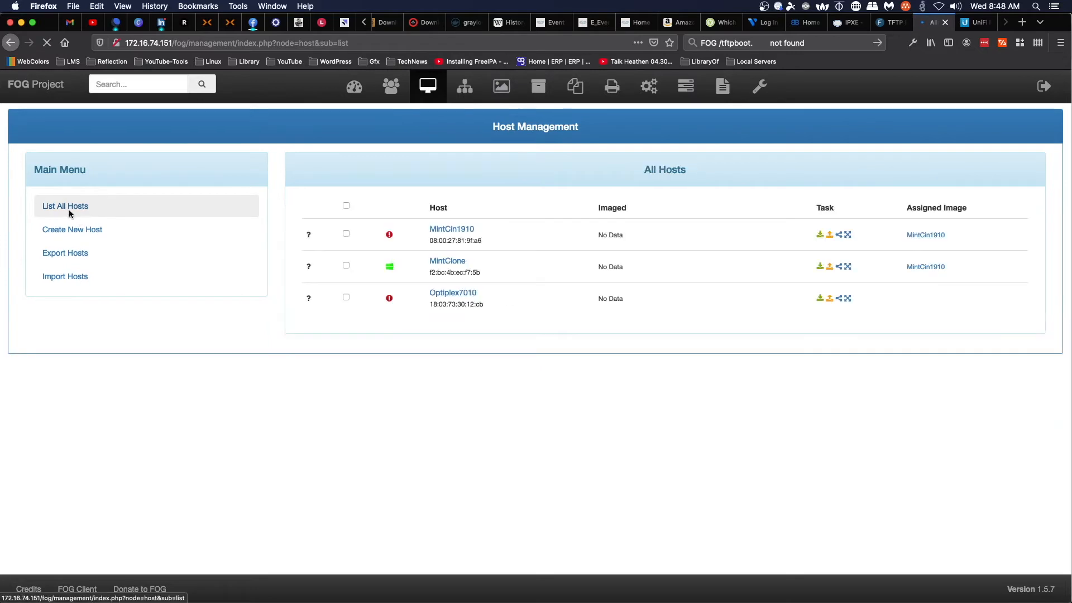
{"action": "left_click", "coordinate": [65, 206]}
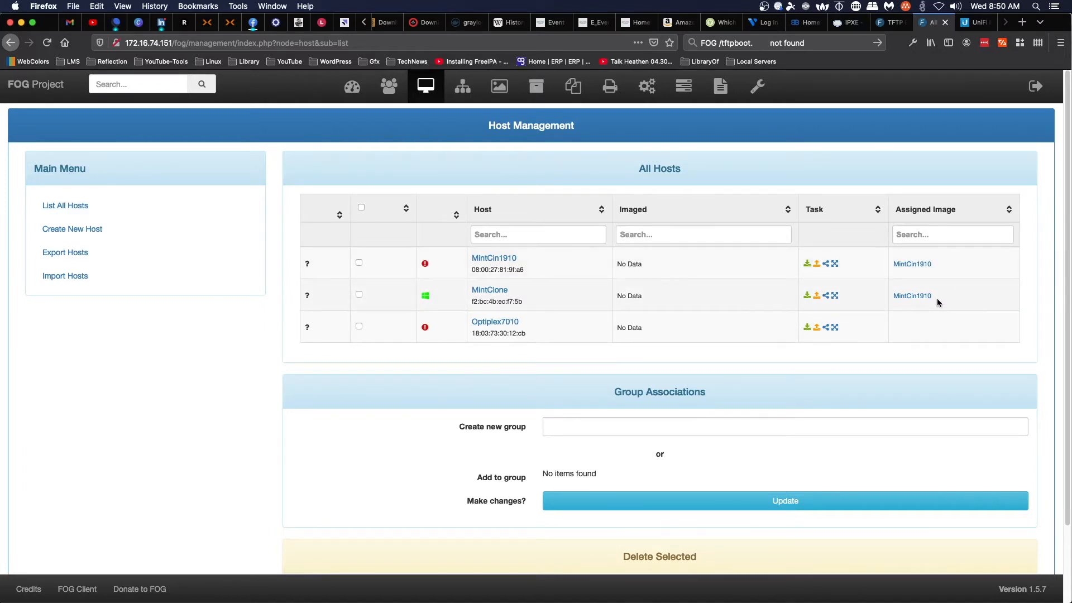
{"action": "mouse_move", "coordinate": [912, 295]}
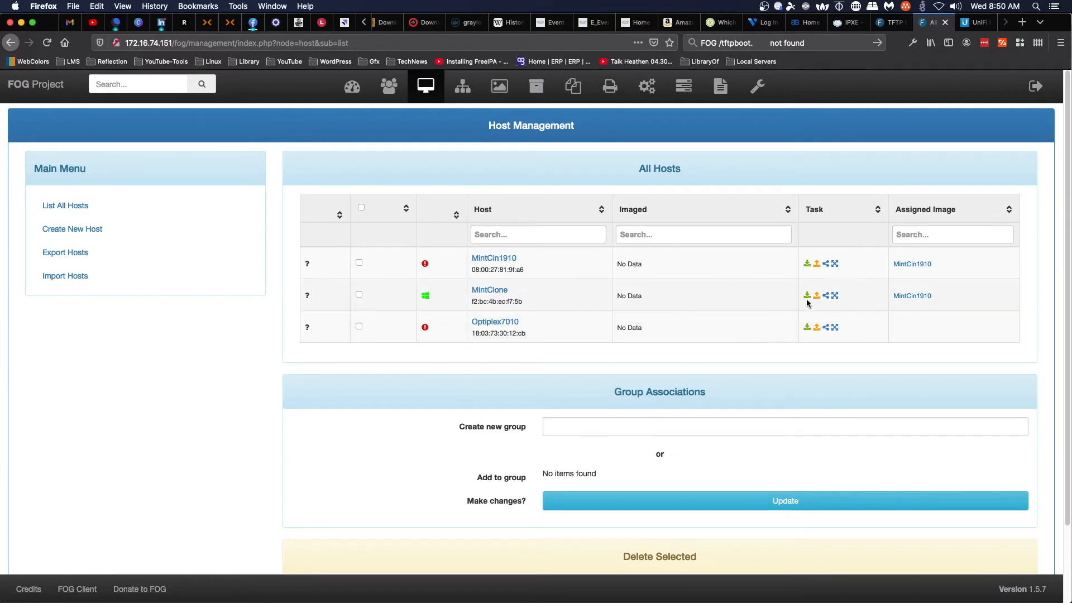
{"action": "mouse_move", "coordinate": [806, 295]}
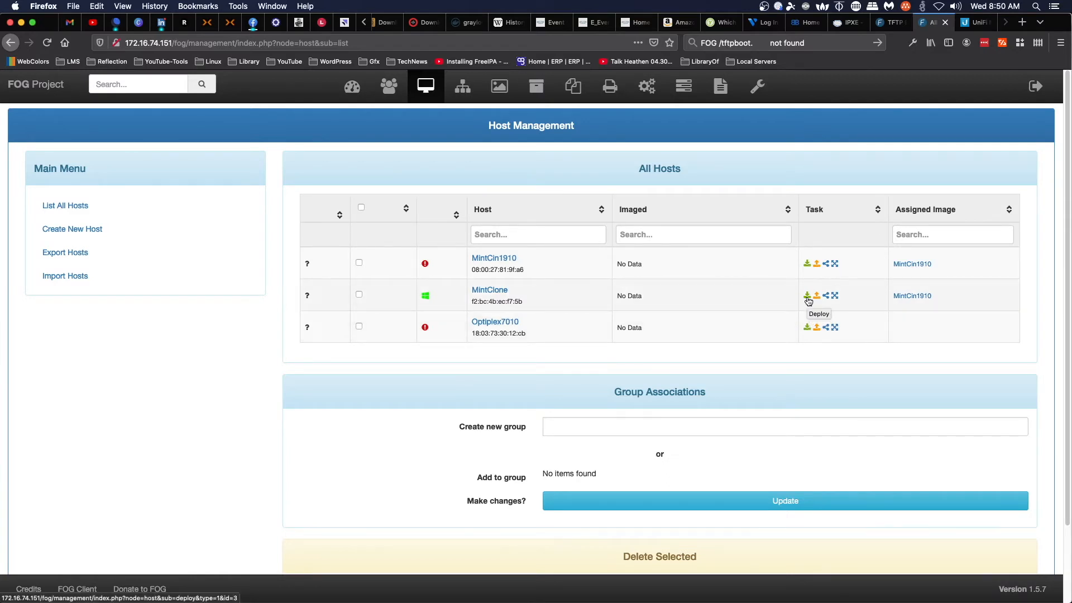
{"action": "mouse_move", "coordinate": [799, 302]}
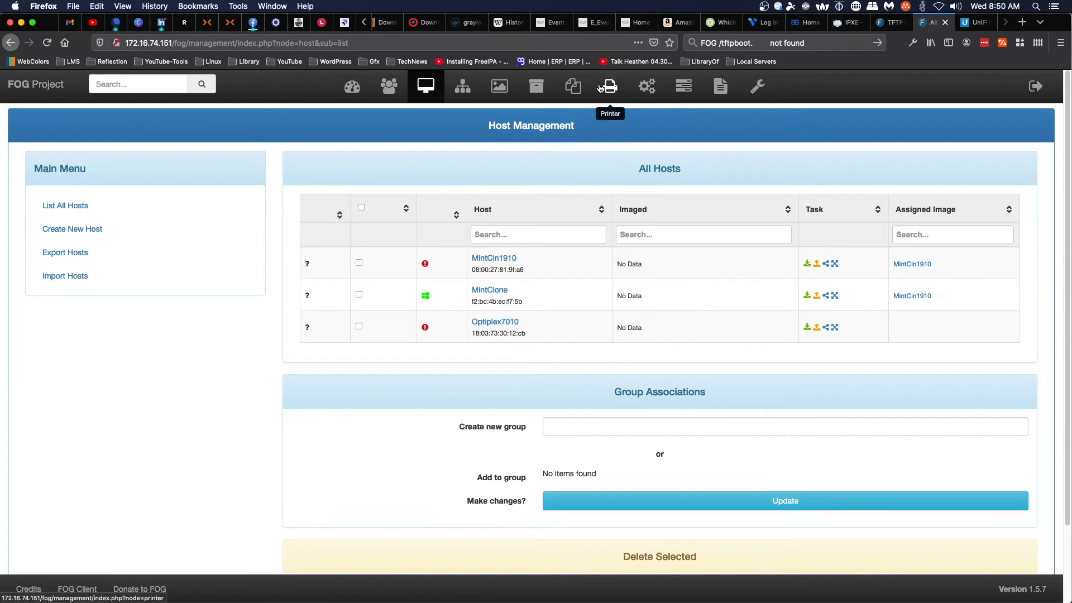
{"action": "mouse_move", "coordinate": [572, 86]}
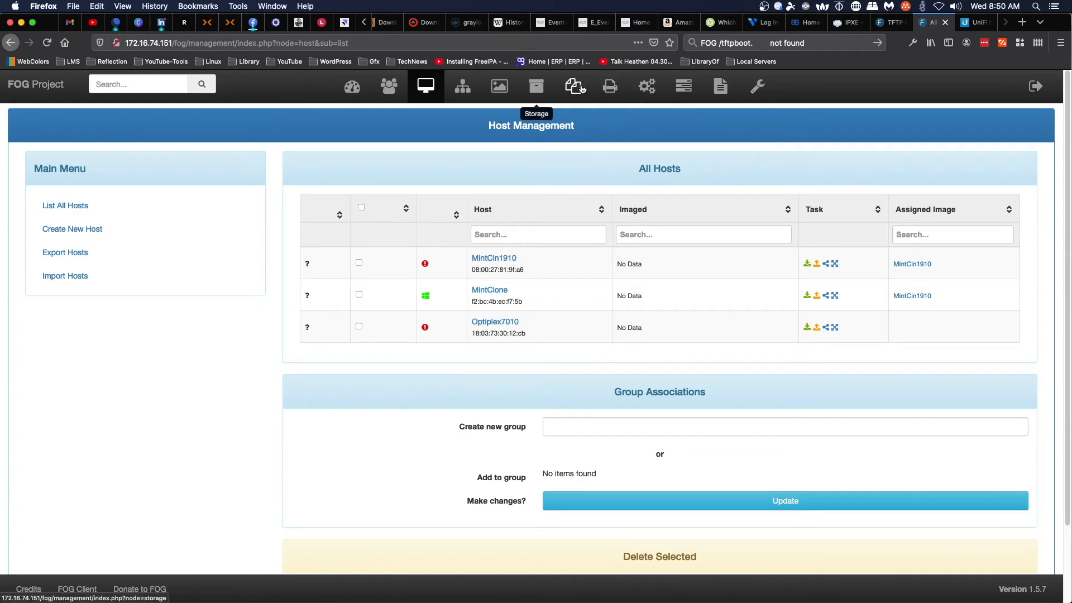
From Task Management's host list, queue a Deploy task for the MintClone host.
{"action": "left_click", "coordinate": [681, 86]}
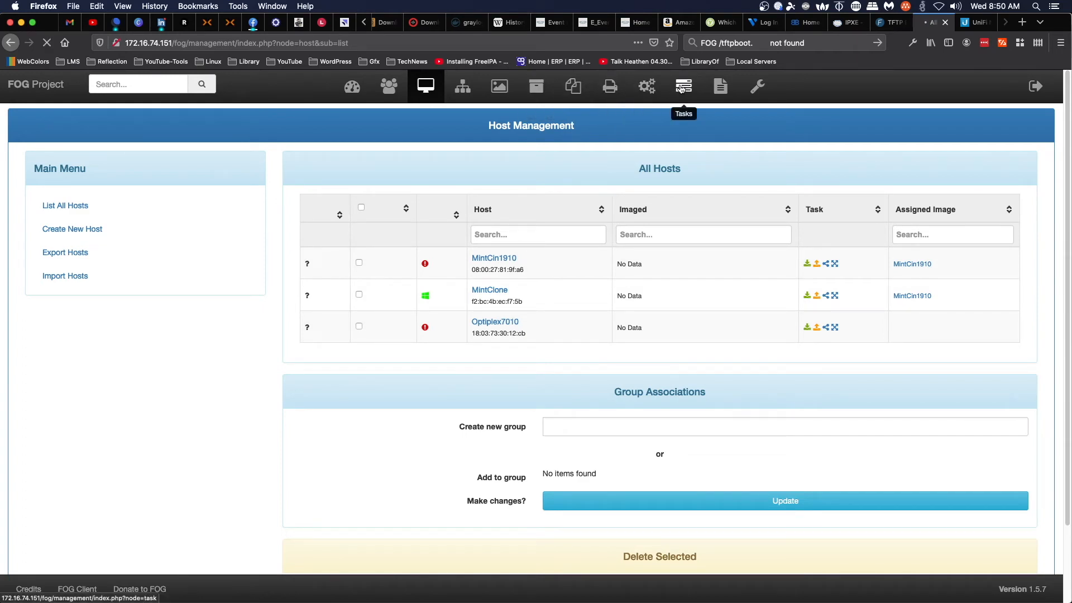
{"action": "left_click", "coordinate": [682, 86]}
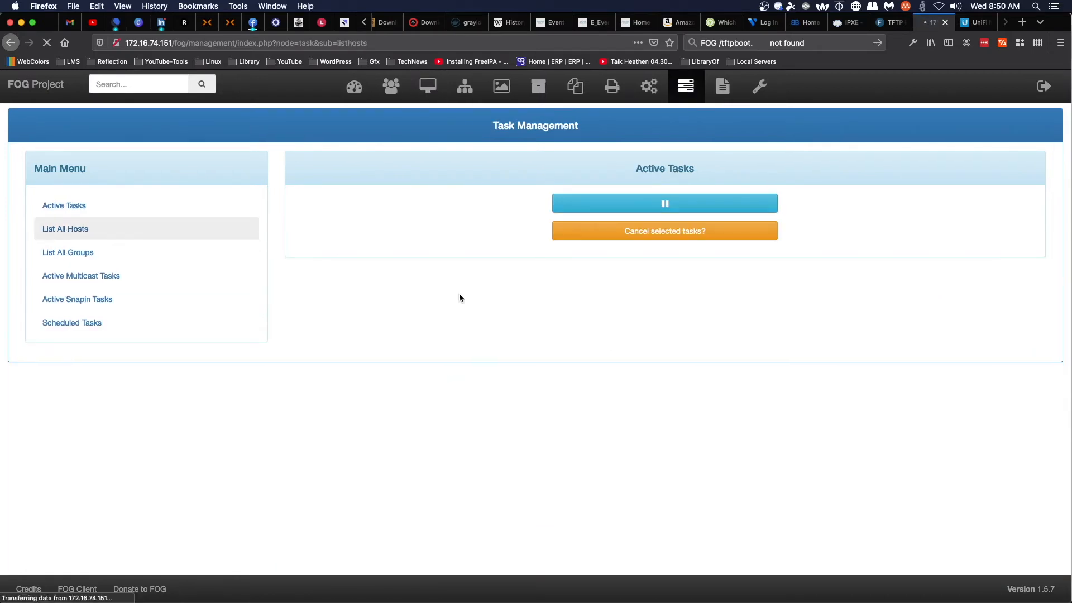
{"action": "left_click", "coordinate": [64, 228]}
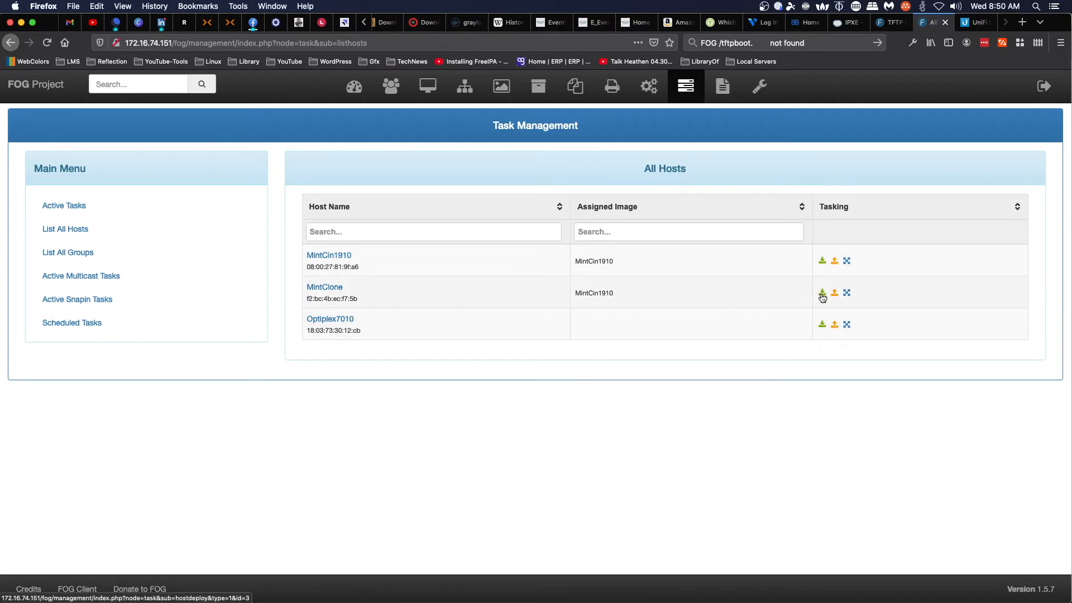
{"action": "mouse_move", "coordinate": [821, 293]}
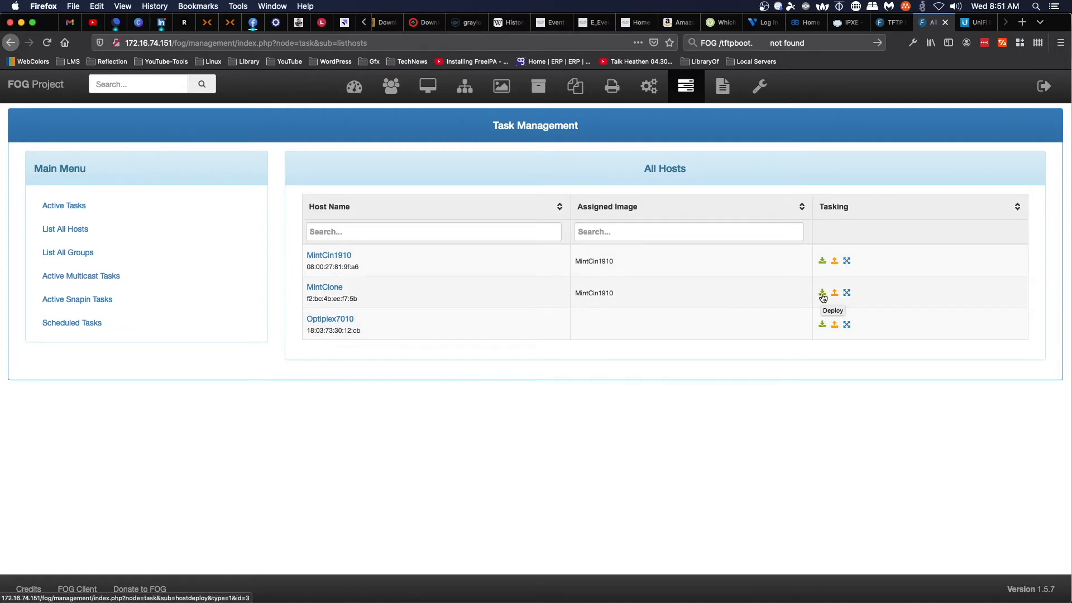
{"action": "left_click", "coordinate": [822, 294]}
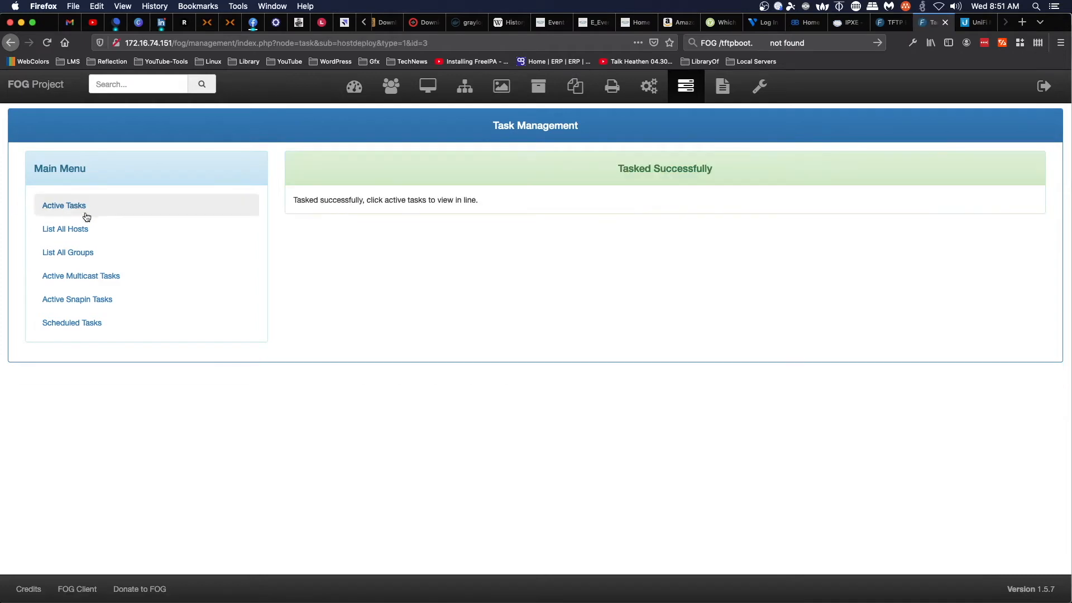
{"action": "mouse_move", "coordinate": [717, 179]}
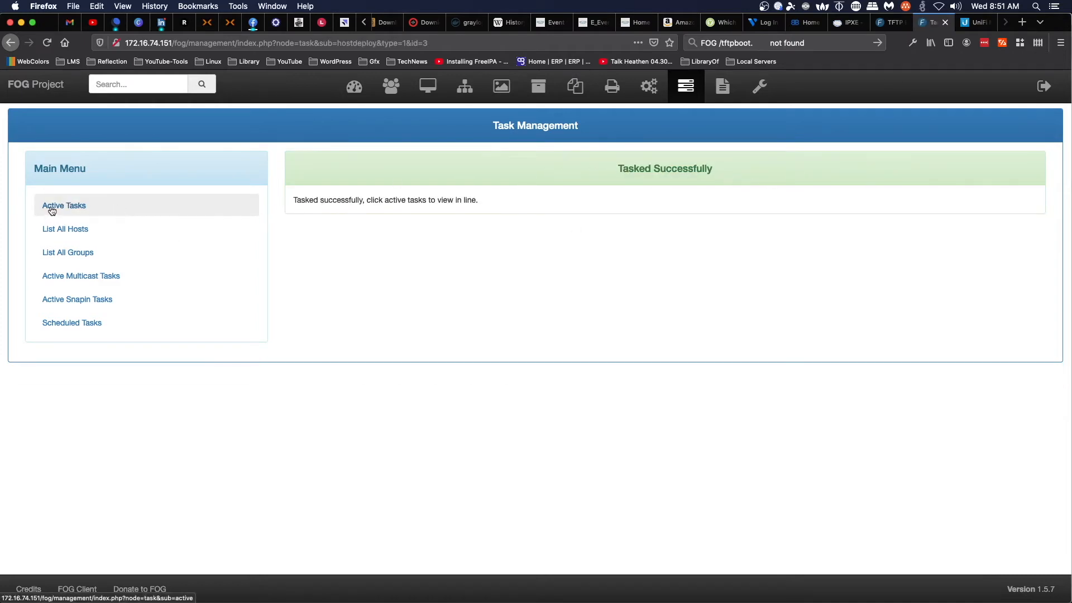
View Active Tasks to see the MintClone deploy task with image MintCin1910.
{"action": "left_click", "coordinate": [64, 206]}
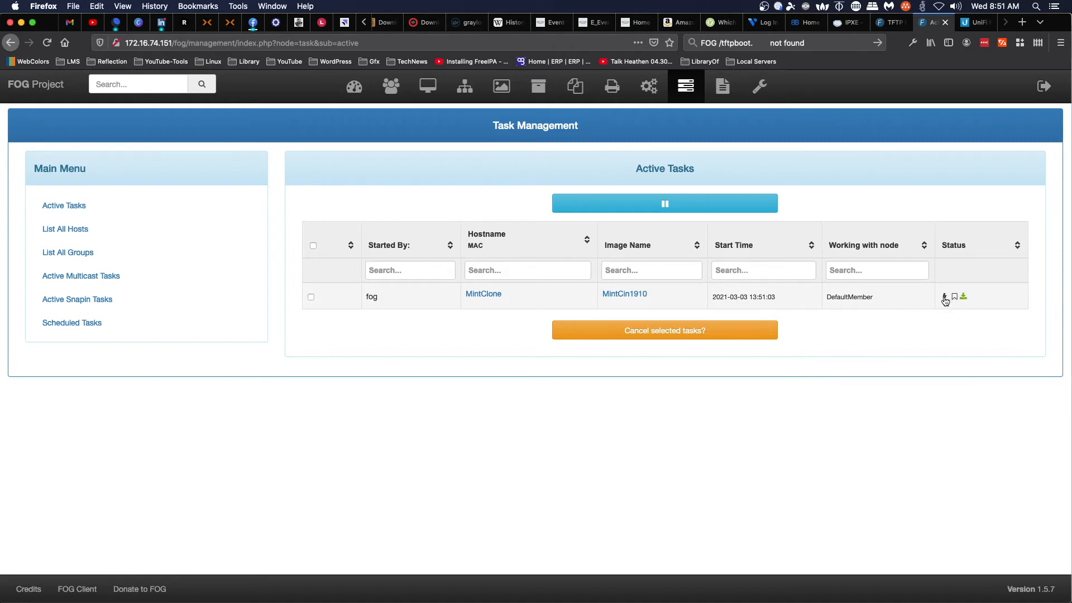
{"action": "mouse_move", "coordinate": [946, 296]}
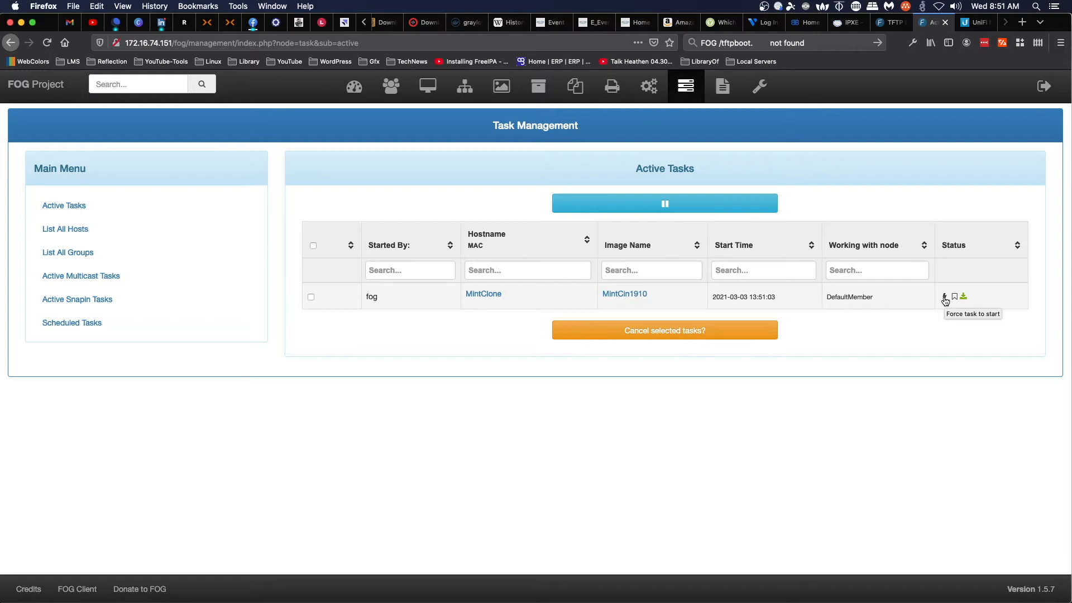
{"action": "mouse_move", "coordinate": [942, 297]}
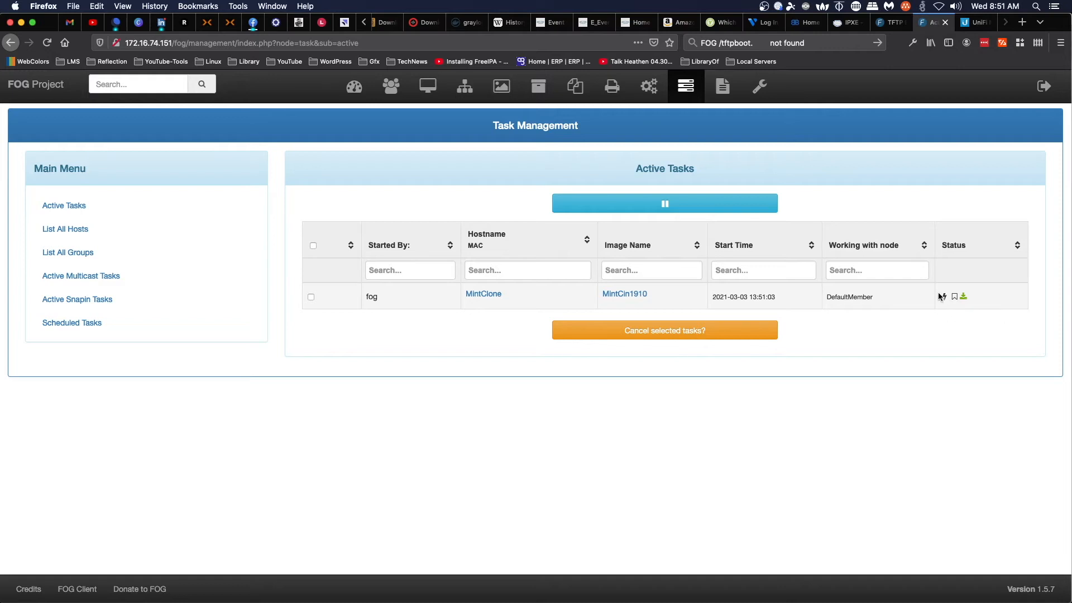
{"action": "mouse_move", "coordinate": [390, 86]}
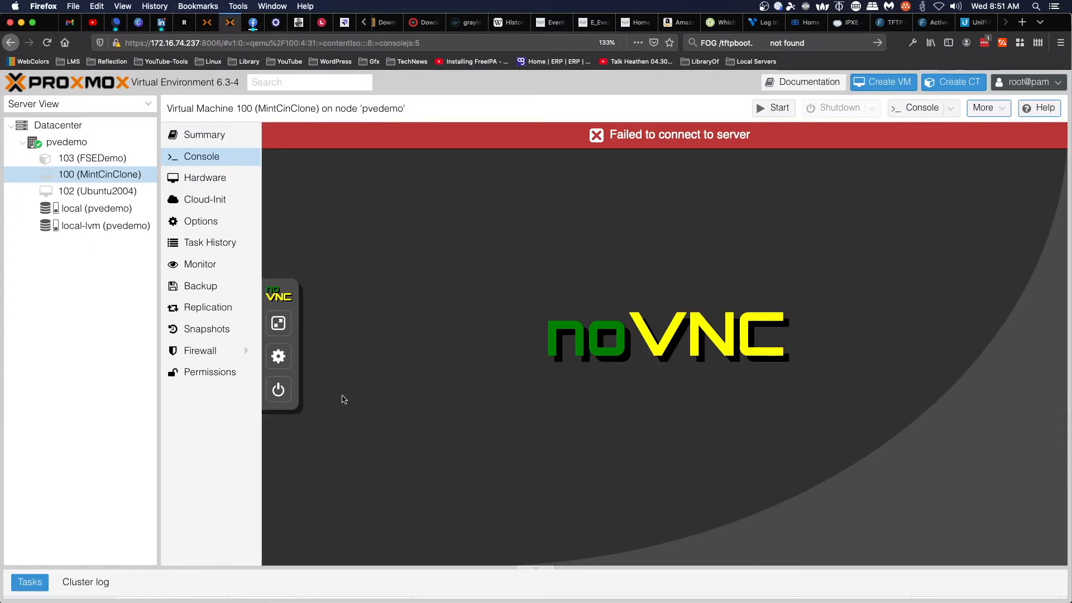
Start VM 100 (MintCinClone) in Proxmox so it boots and receives the deployed image.
{"action": "left_click", "coordinate": [278, 390]}
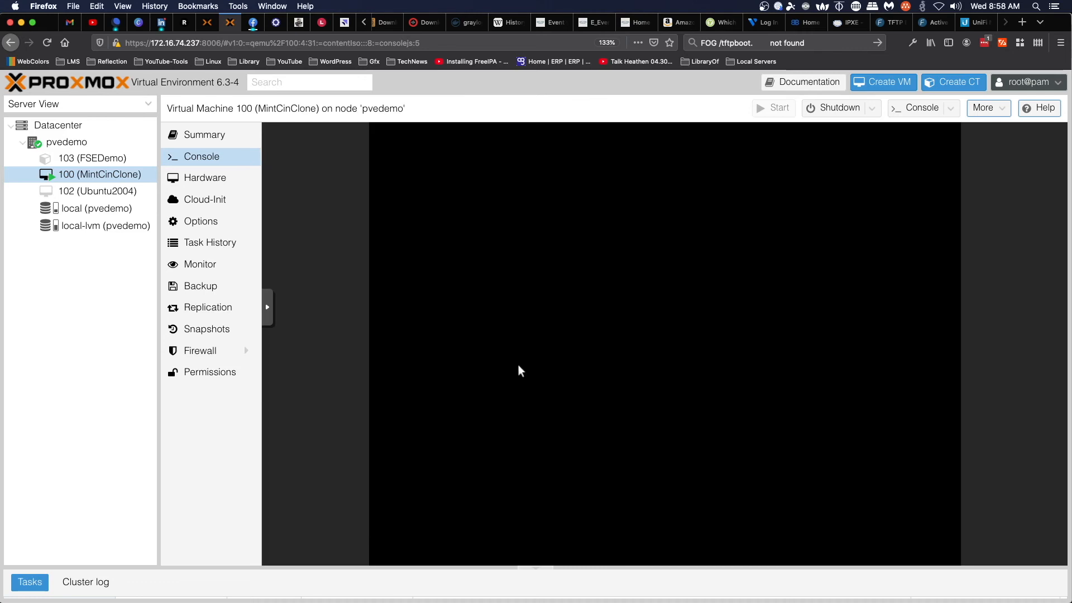
{"action": "mouse_move", "coordinate": [667, 349]}
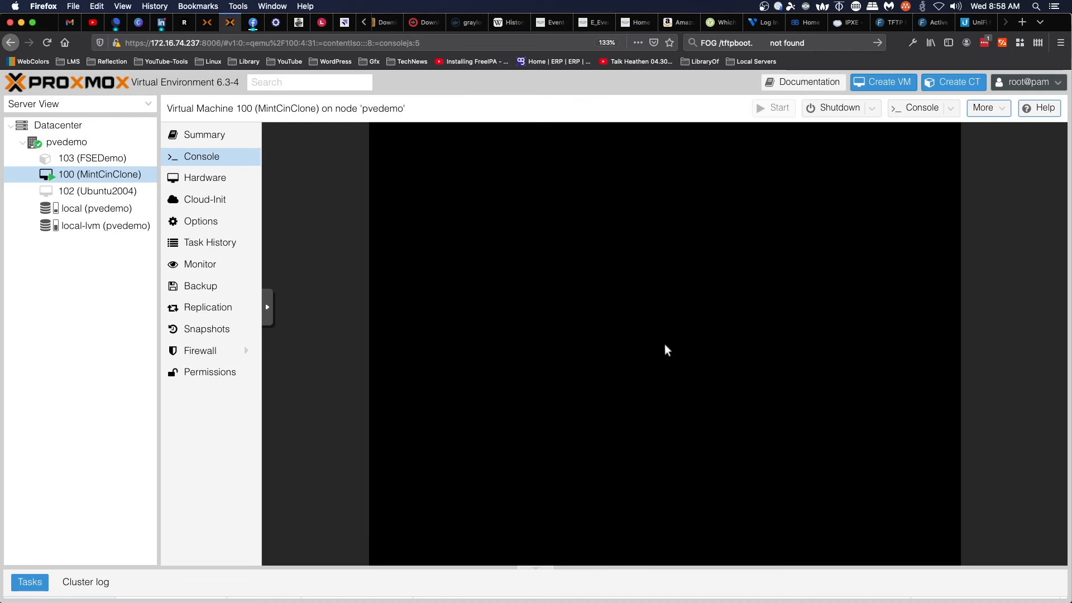